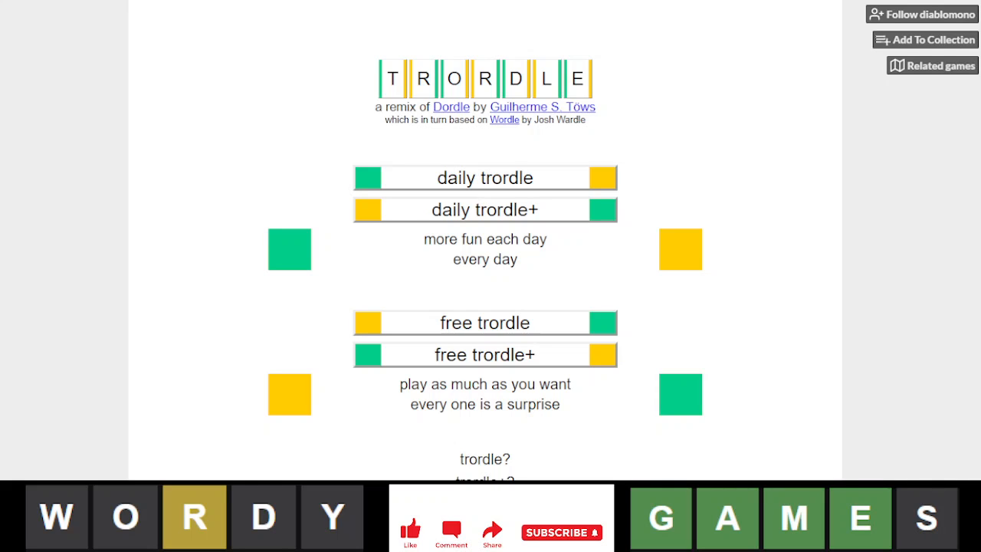
Start today's daily trordle puzzle from the home page.
left_click(485, 177)
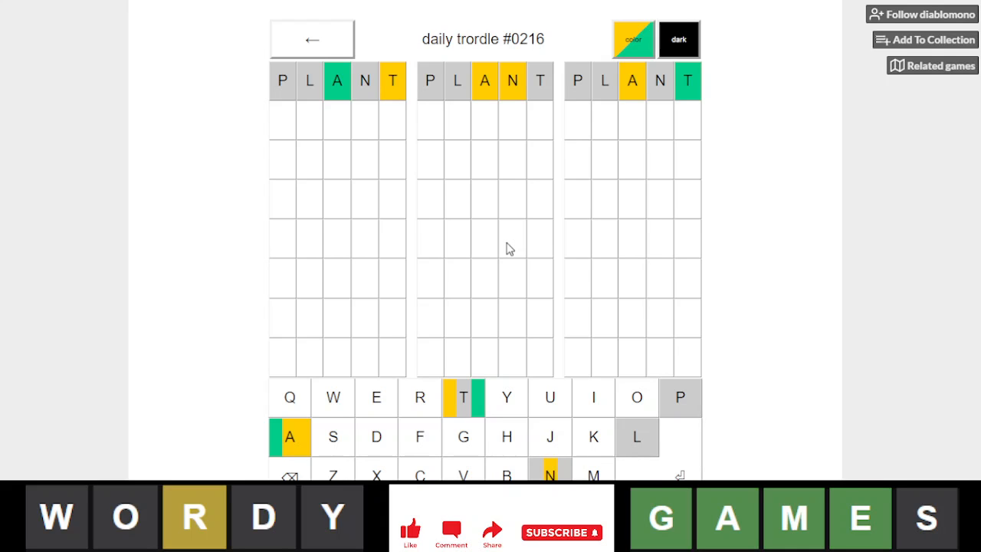
mouse_move(537, 117)
type("NOISE")
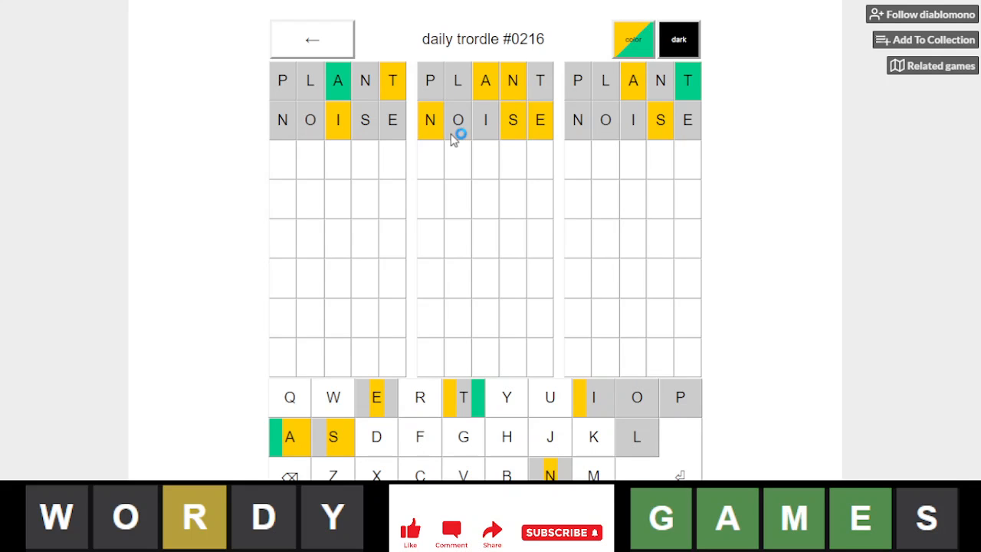
Type MURKY as the third guess.
type("M")
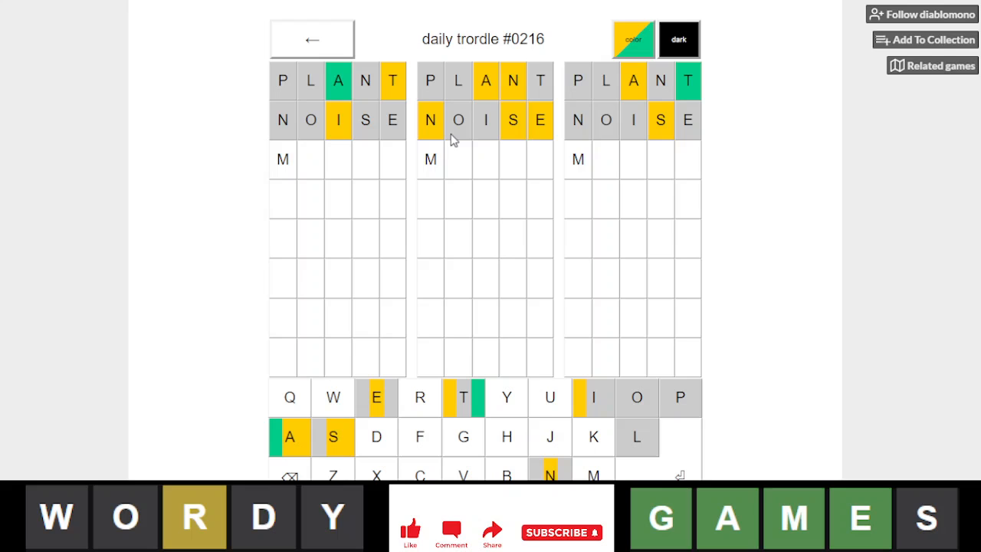
type("URK")
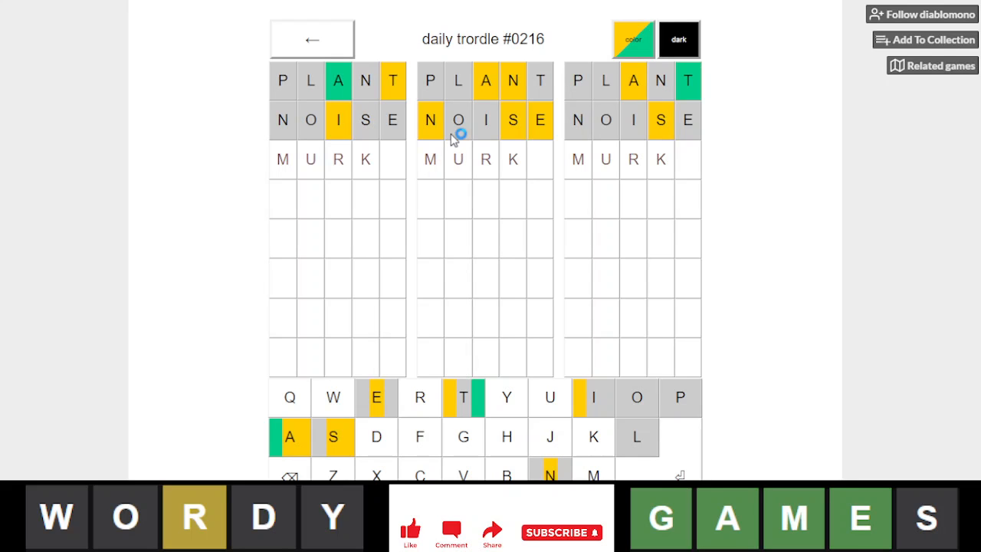
type("Y")
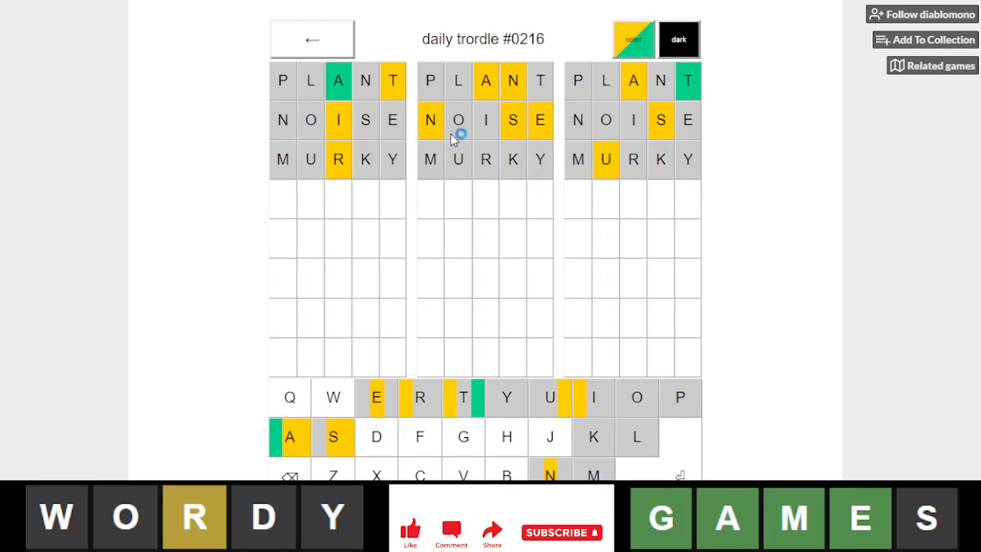
mouse_move(642, 161)
type("SEN")
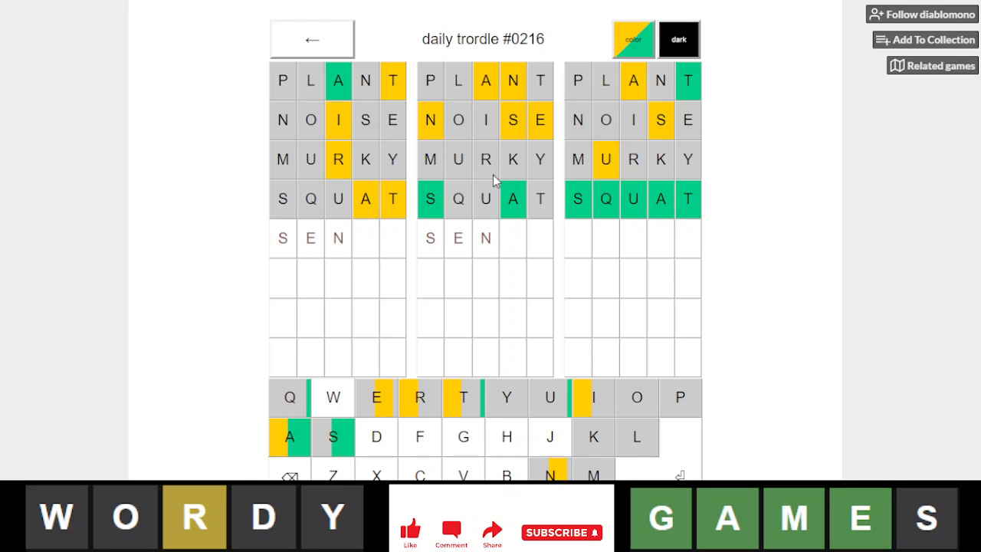
Delete a mistyped letter from the partly typed fifth guess.
key("Backspace")
type("NEA")
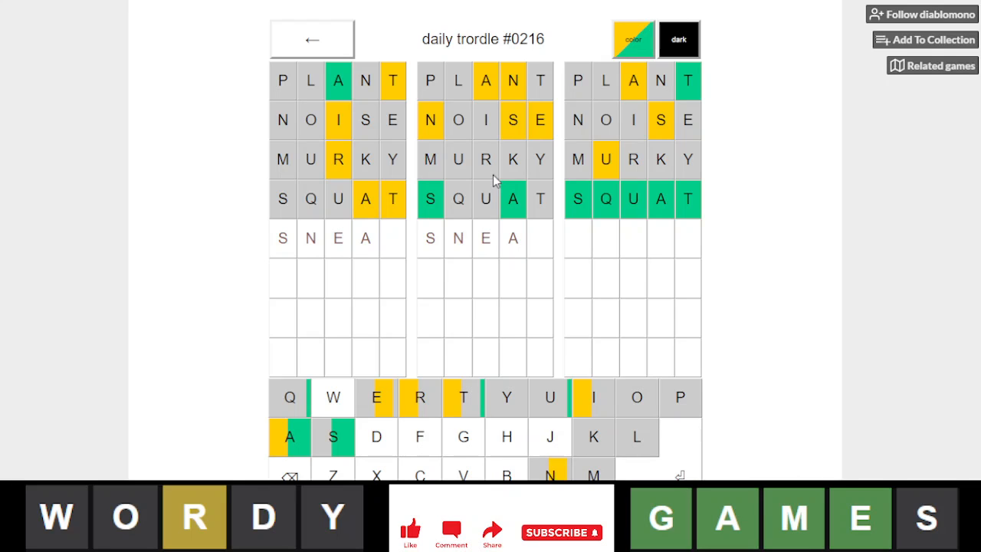
mouse_move(366, 409)
type("EDA")
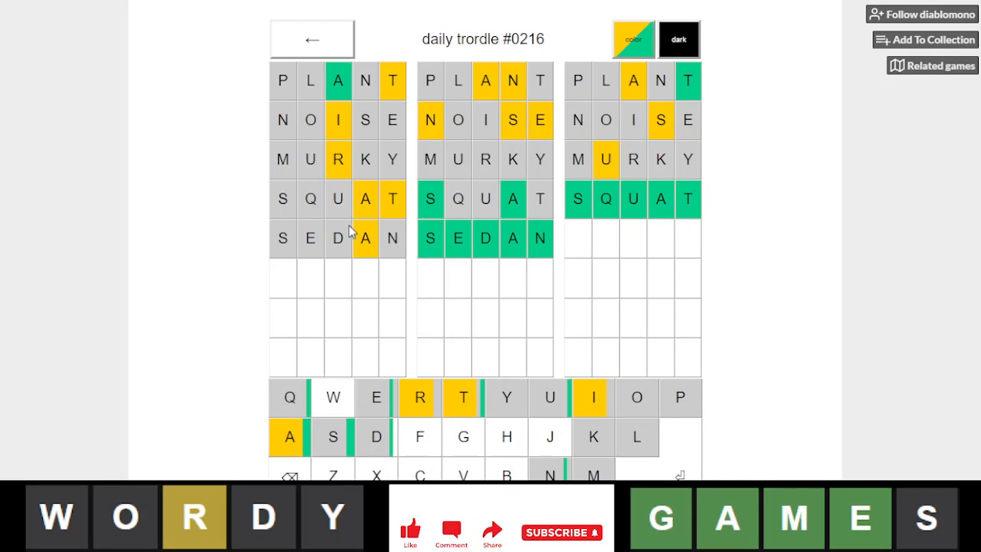
Type TRAI on the sixth row for the remaining board.
type("TRAI")
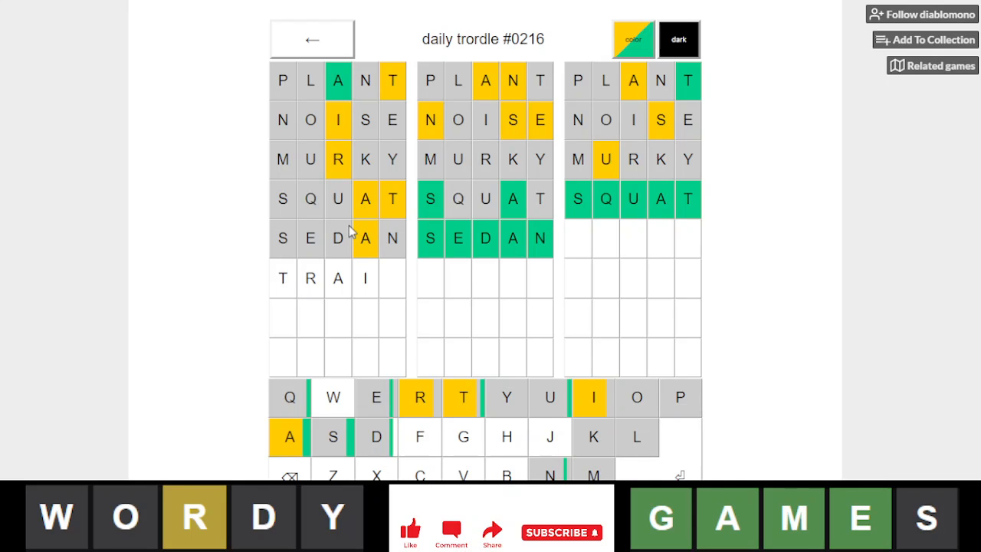
mouse_move(381, 145)
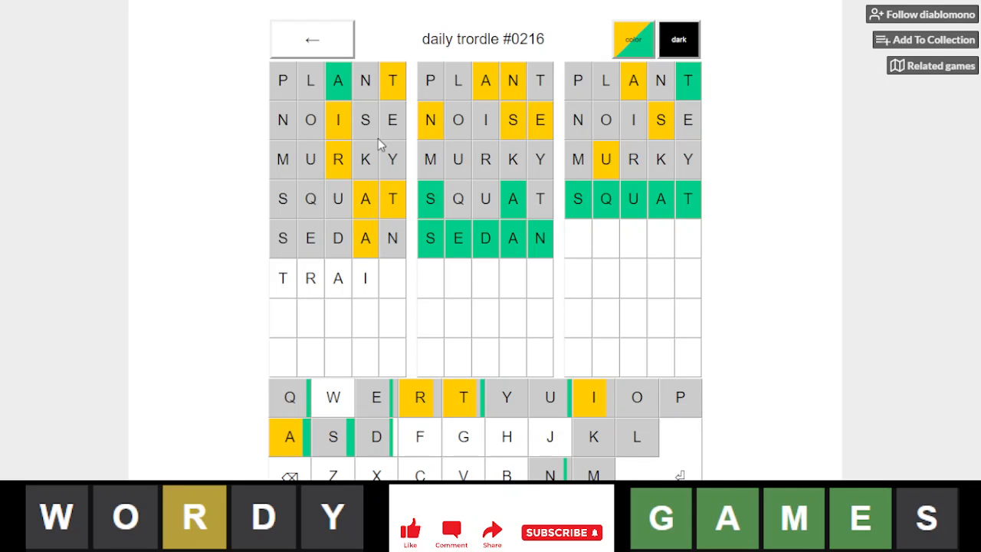
mouse_move(391, 67)
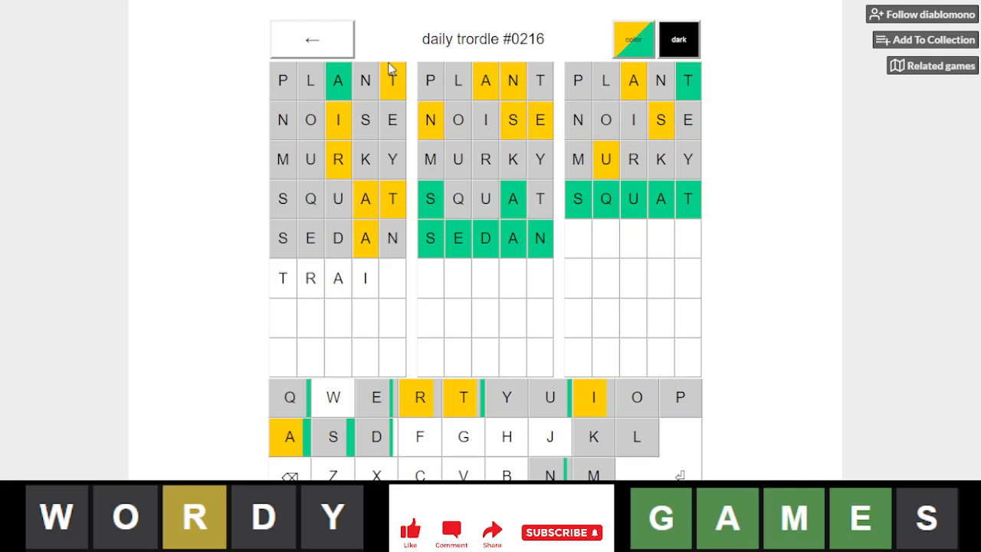
mouse_move(531, 259)
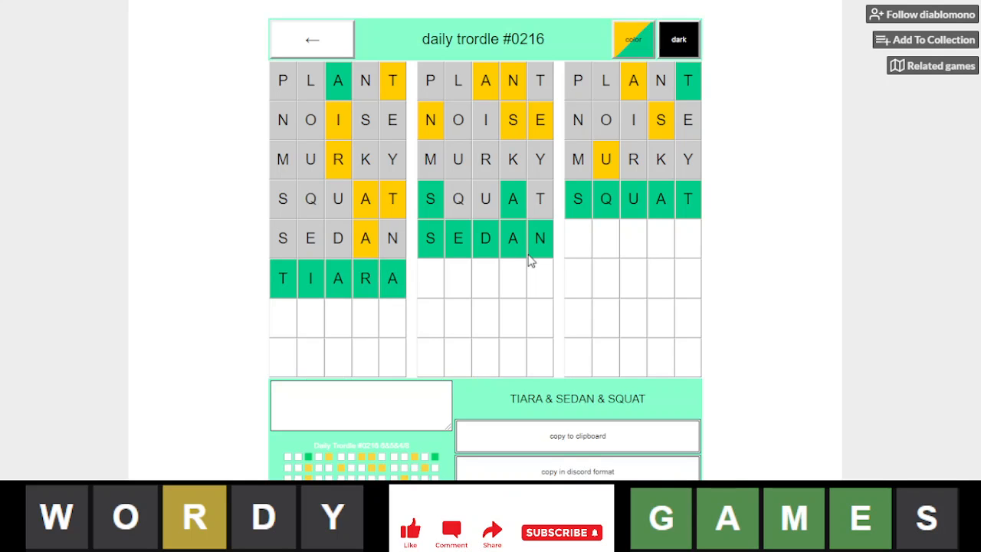
mouse_move(260, 349)
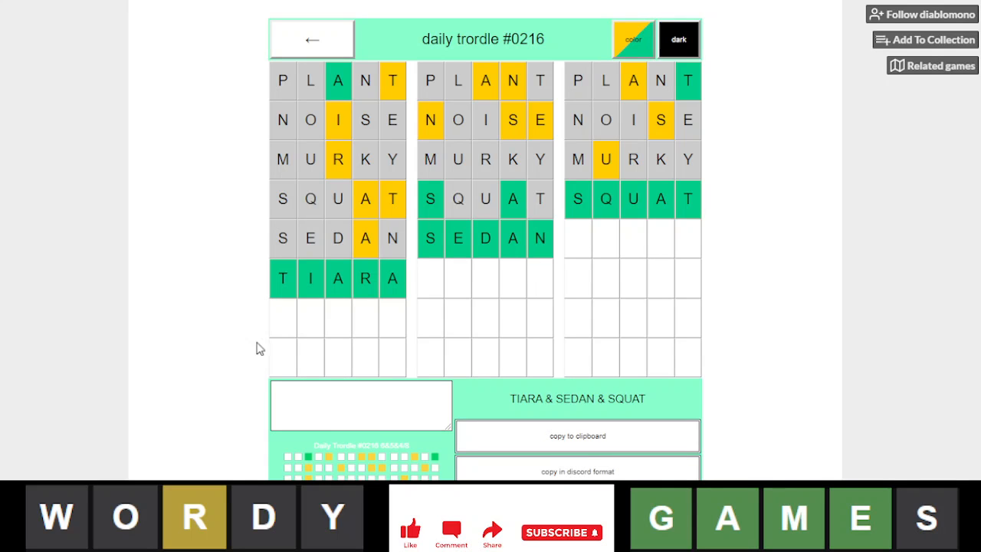